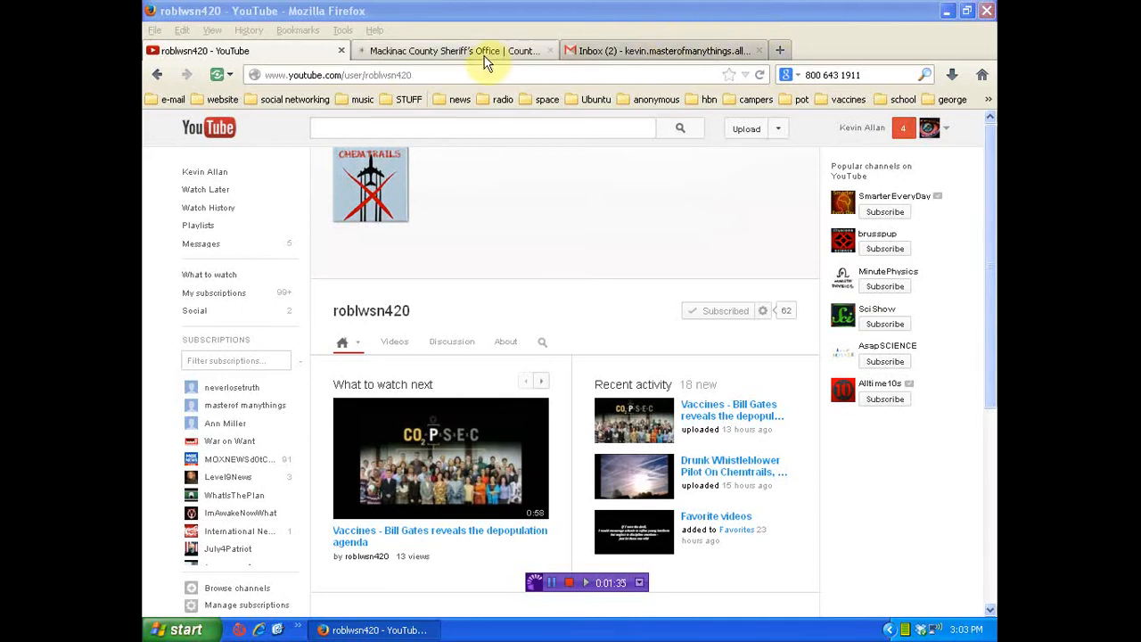
Switch to the Mackinac County Sheriff's Office tab showing its address and phone
click(454, 51)
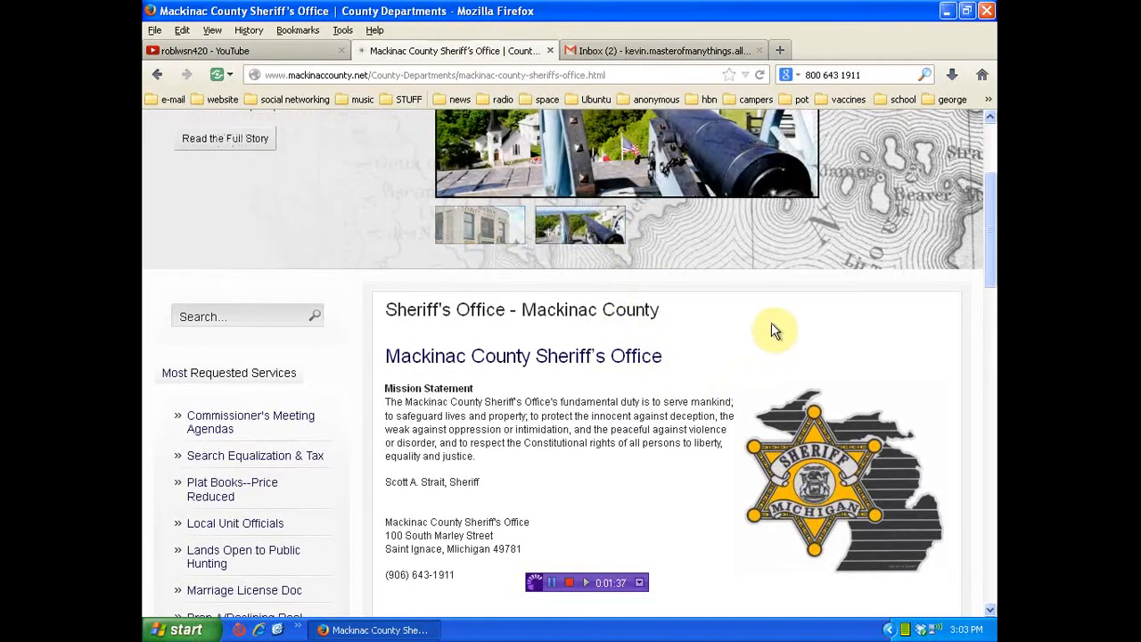
mouse_move(782, 328)
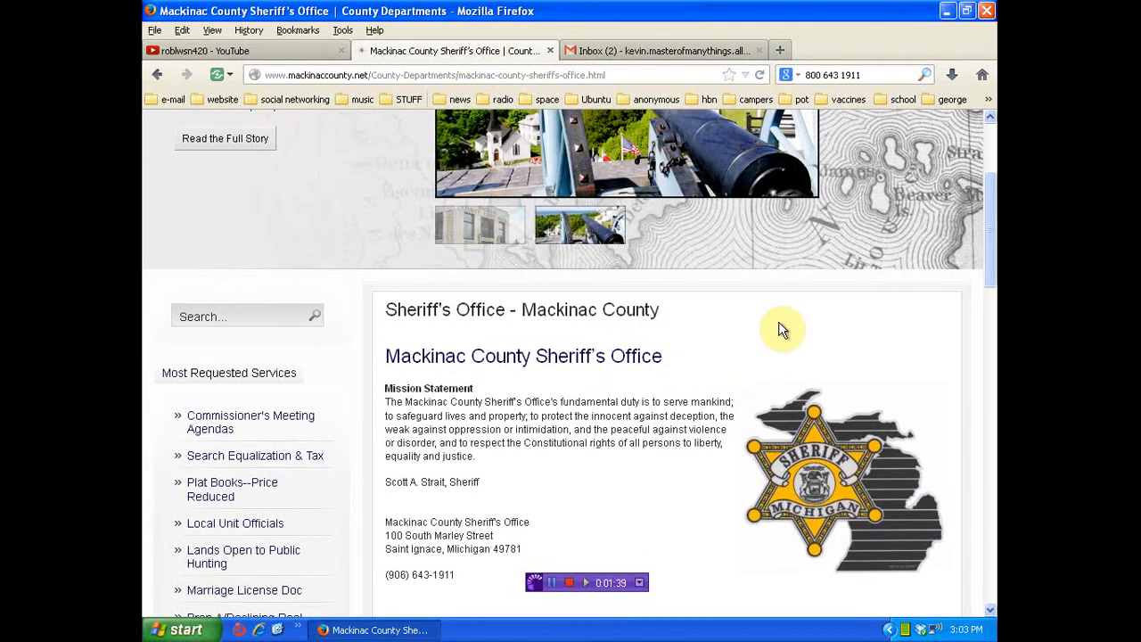
mouse_move(642, 74)
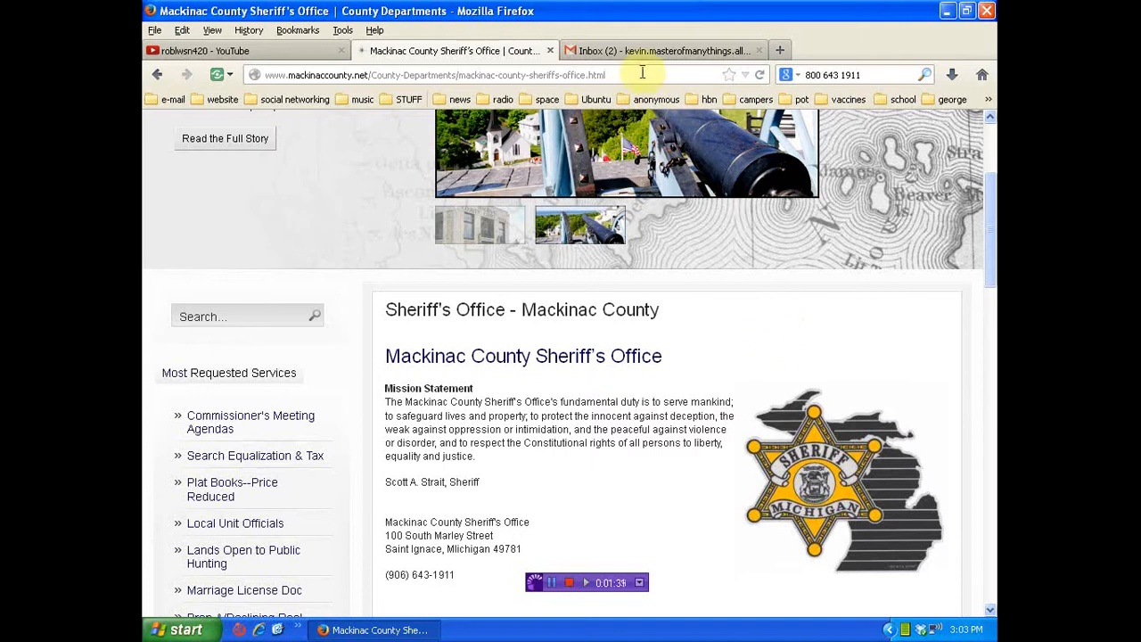
click(664, 49)
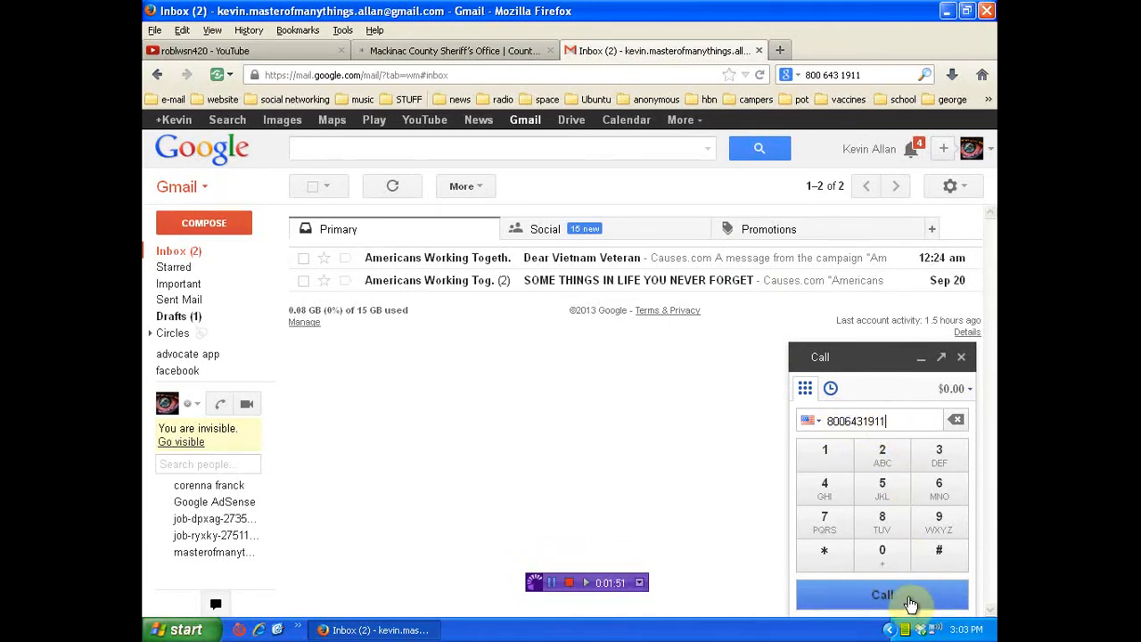
click(882, 595)
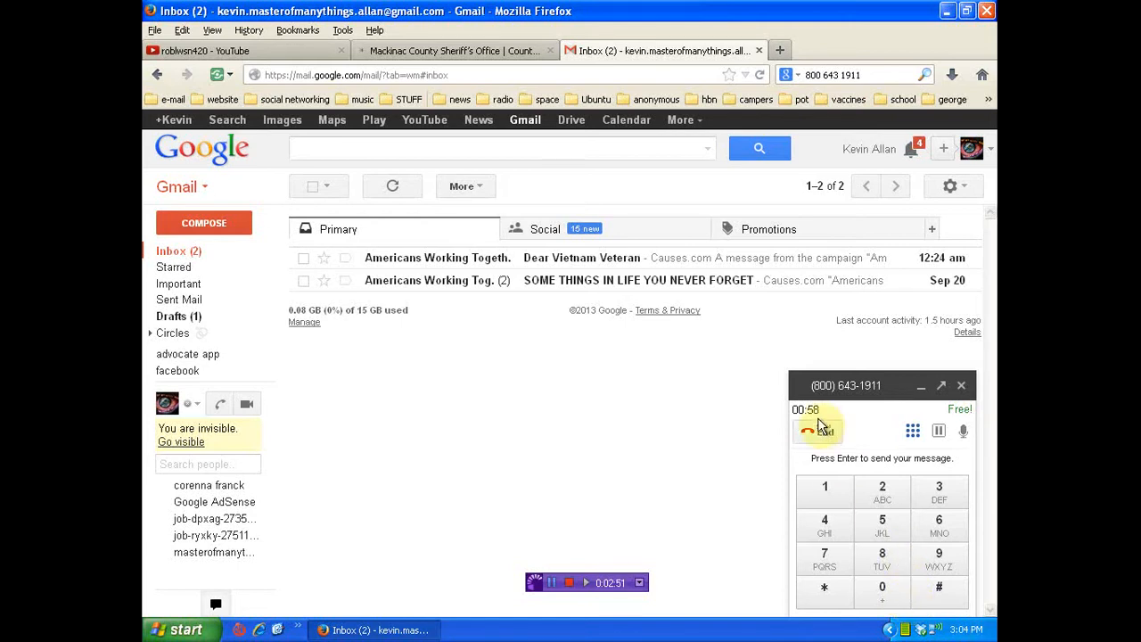
click(811, 430)
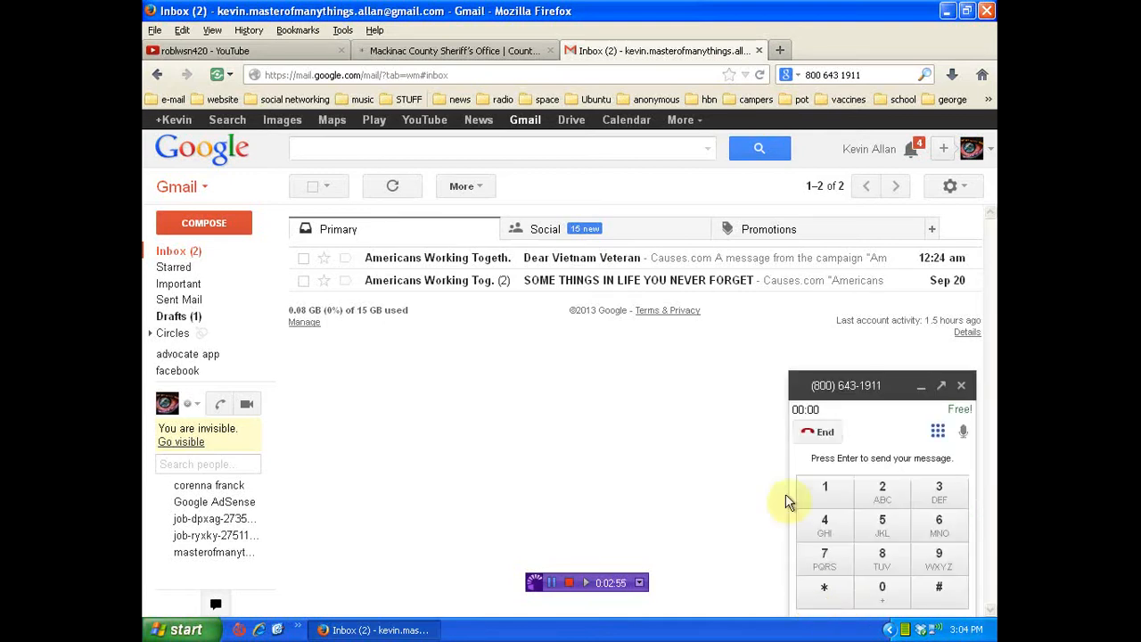
mouse_move(739, 437)
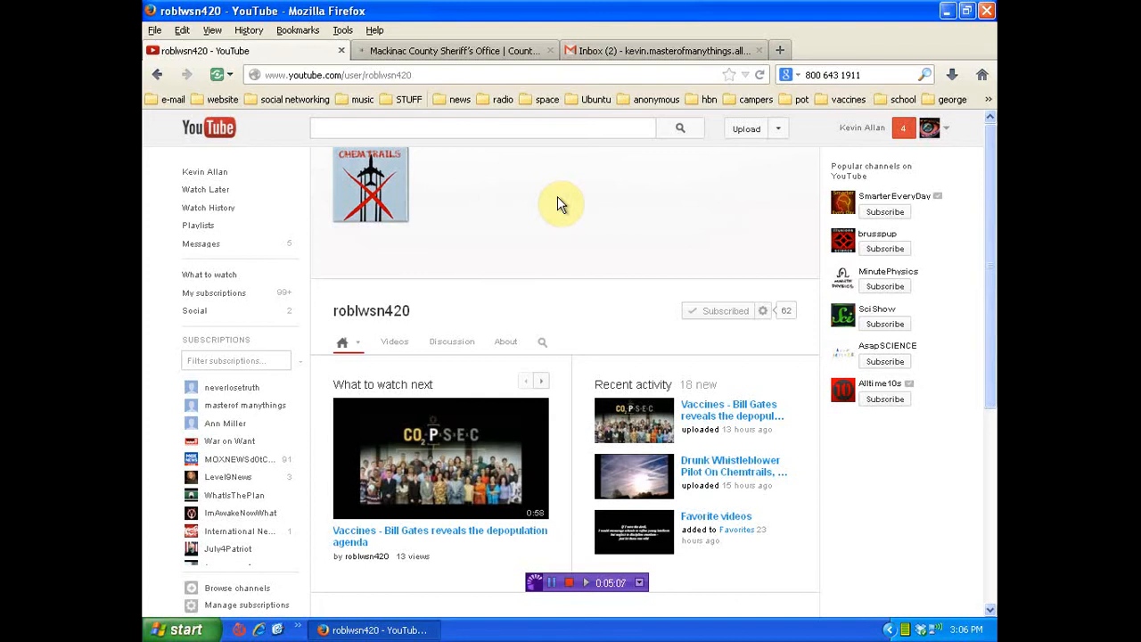
click(664, 50)
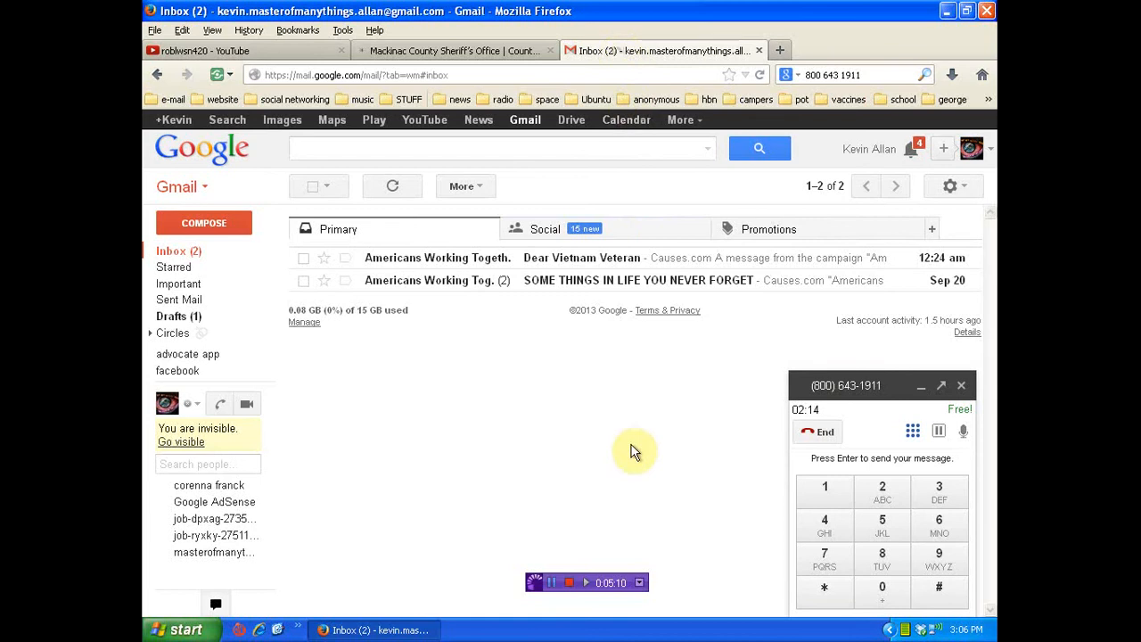
Hang up the second call, then return to the Mackinac County Sheriff's Office page
click(817, 431)
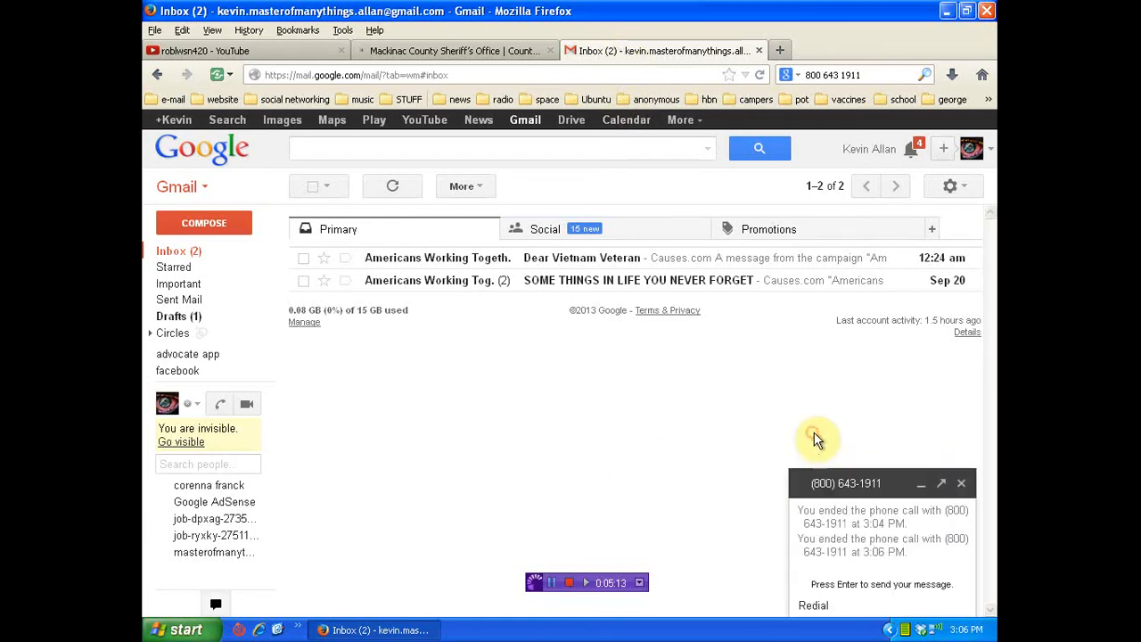
mouse_move(891, 492)
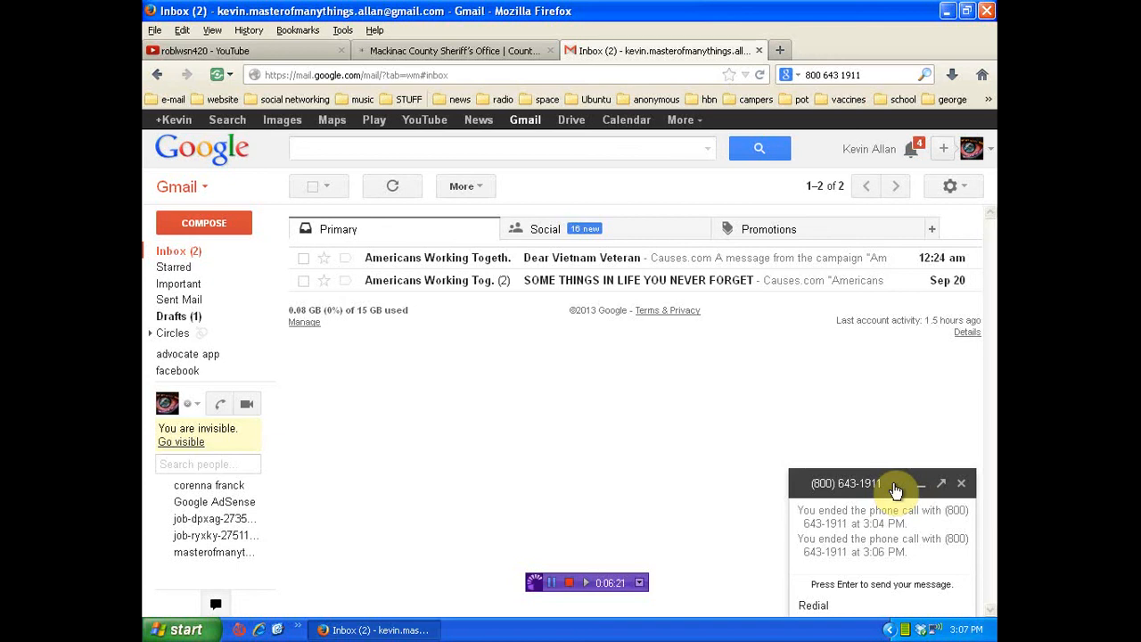
click(456, 51)
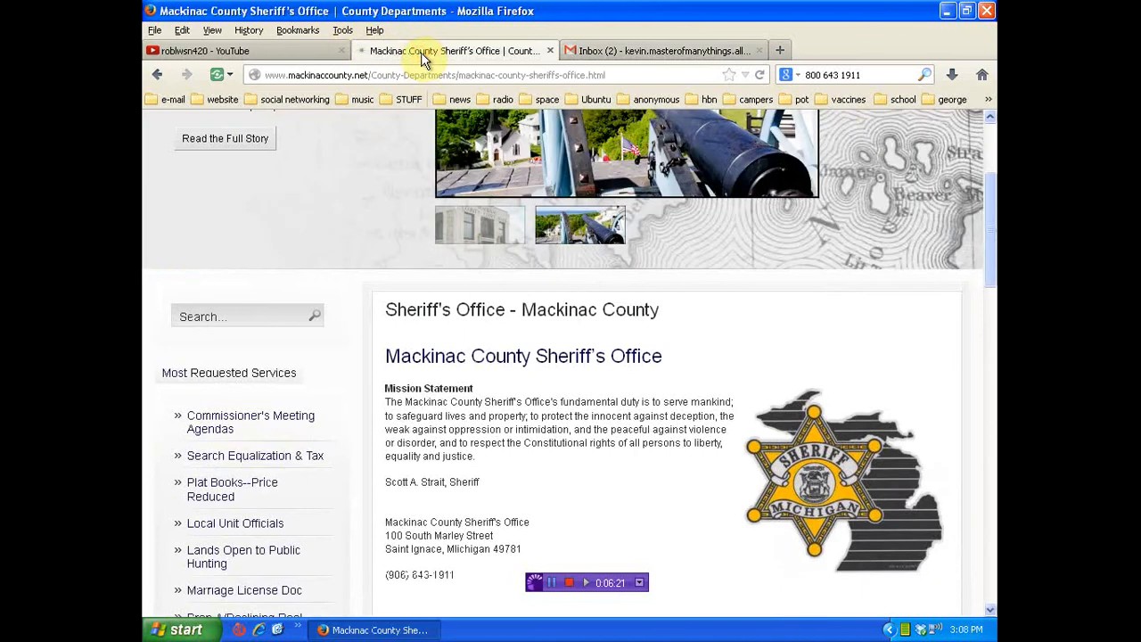